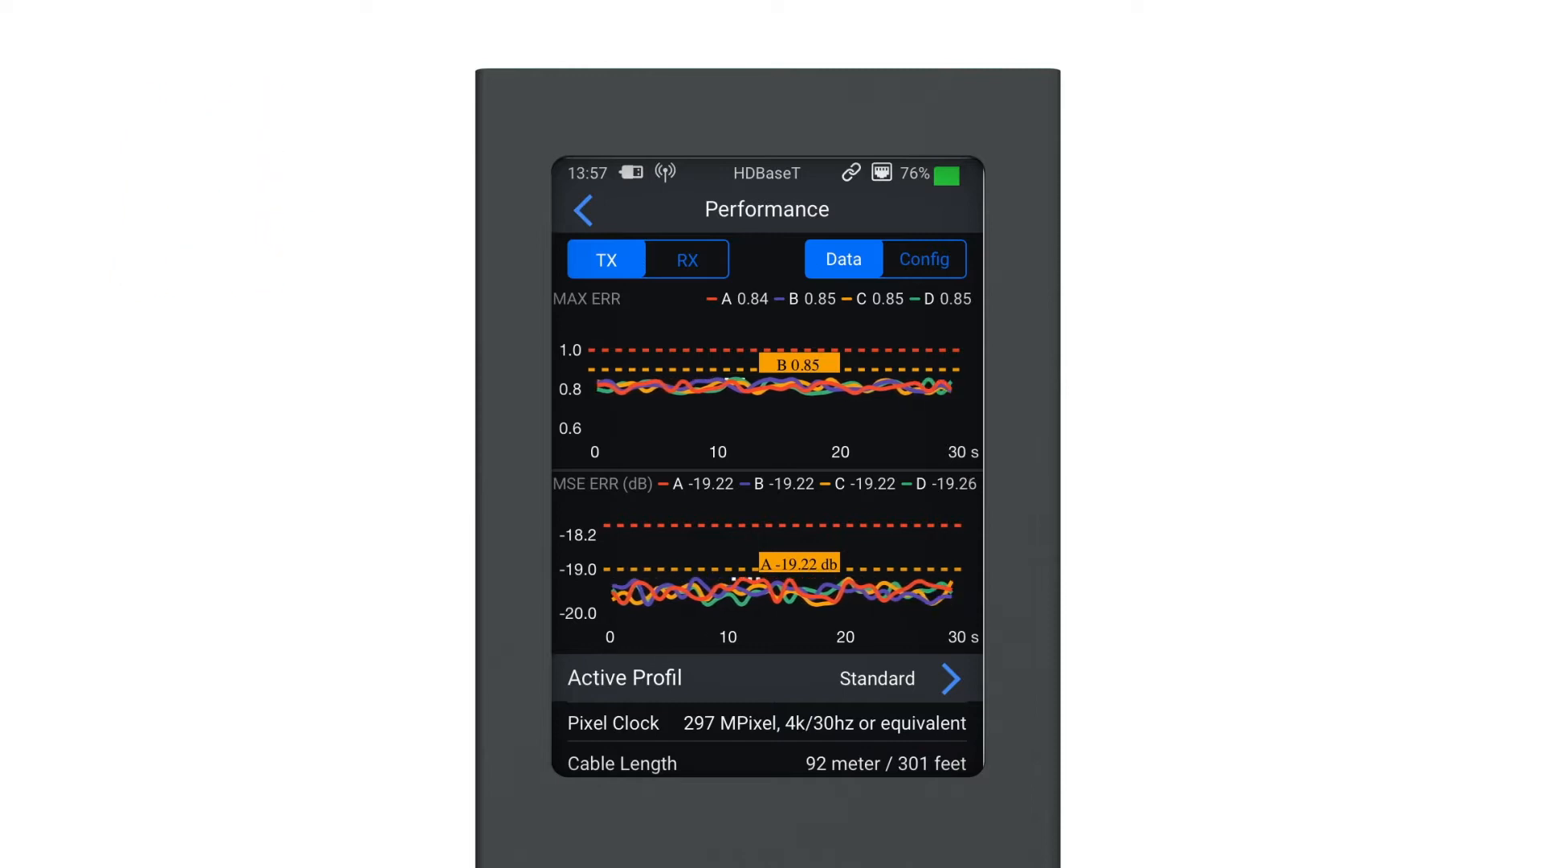
Exit the HDBaseT Performance error graphs back to the tester's home menu.
click(582, 209)
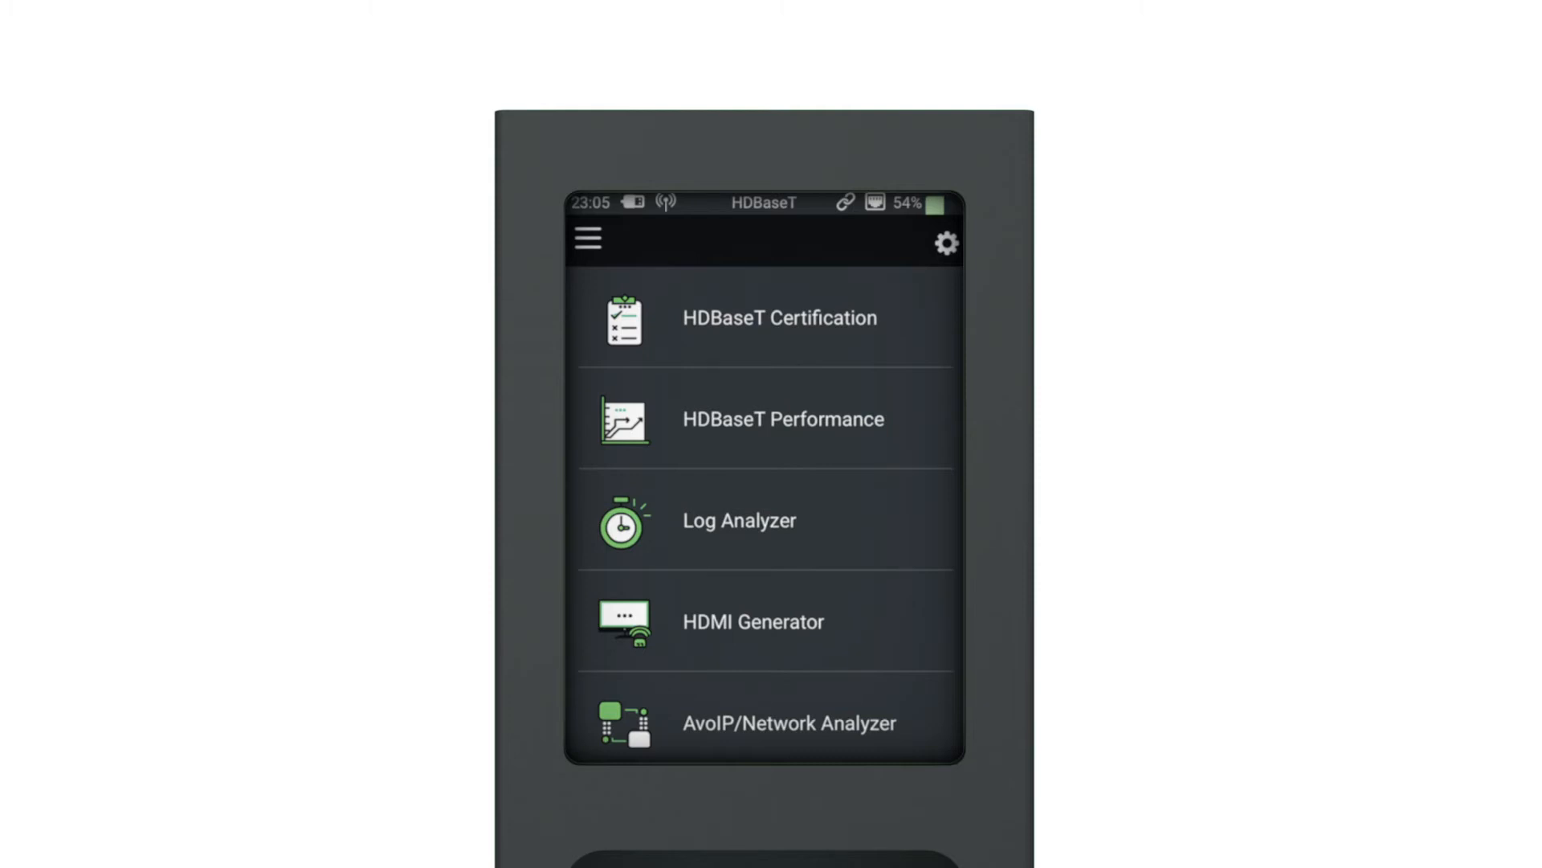
View the HDBaseT certification PASS, then open the AvoIP/Network Analyzer results screen.
click(780, 316)
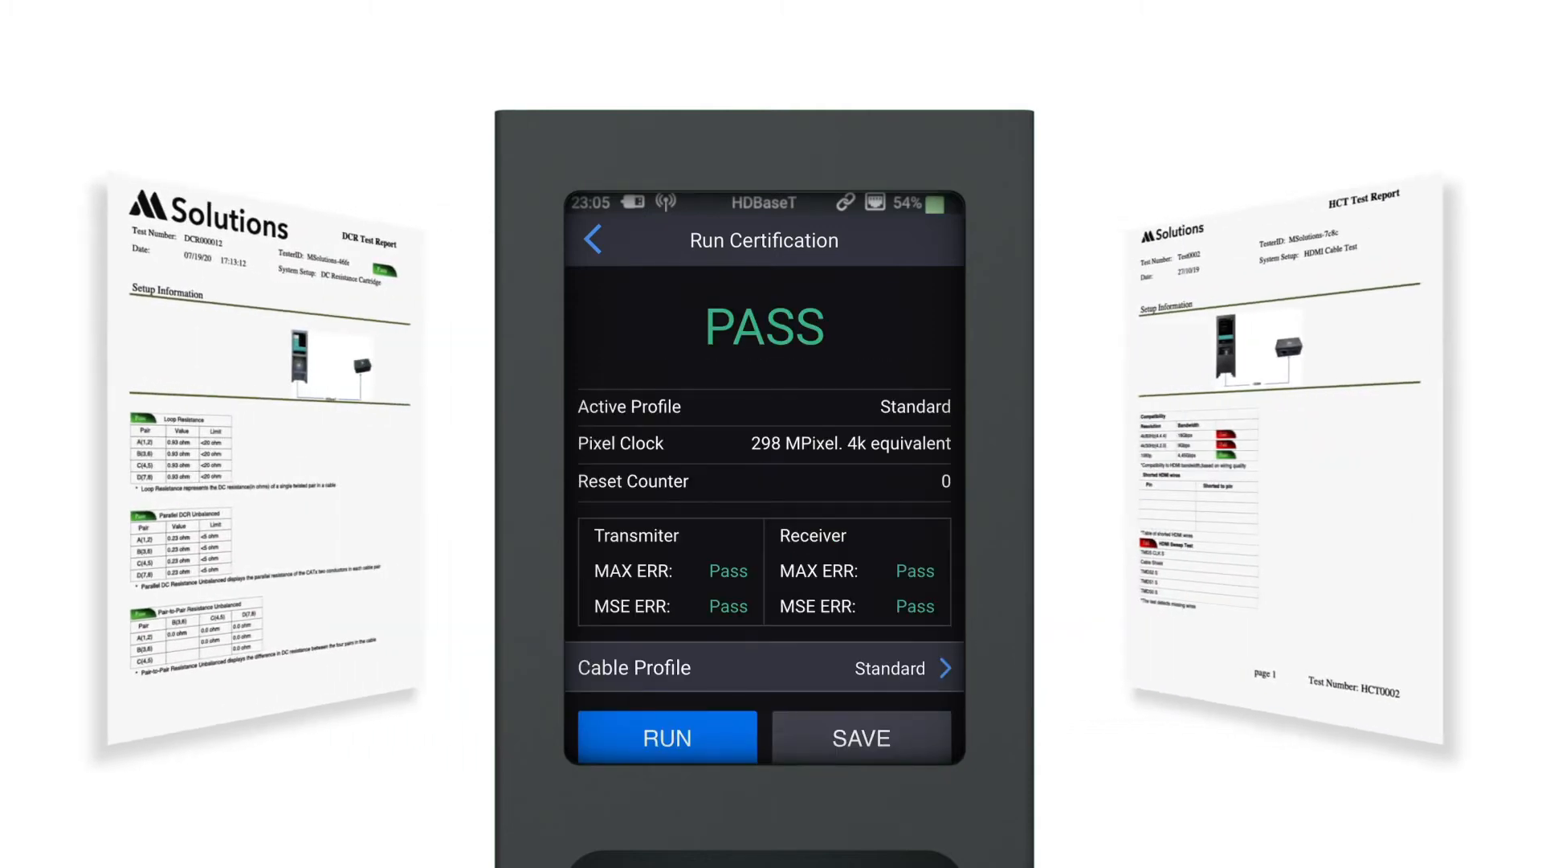
click(665, 736)
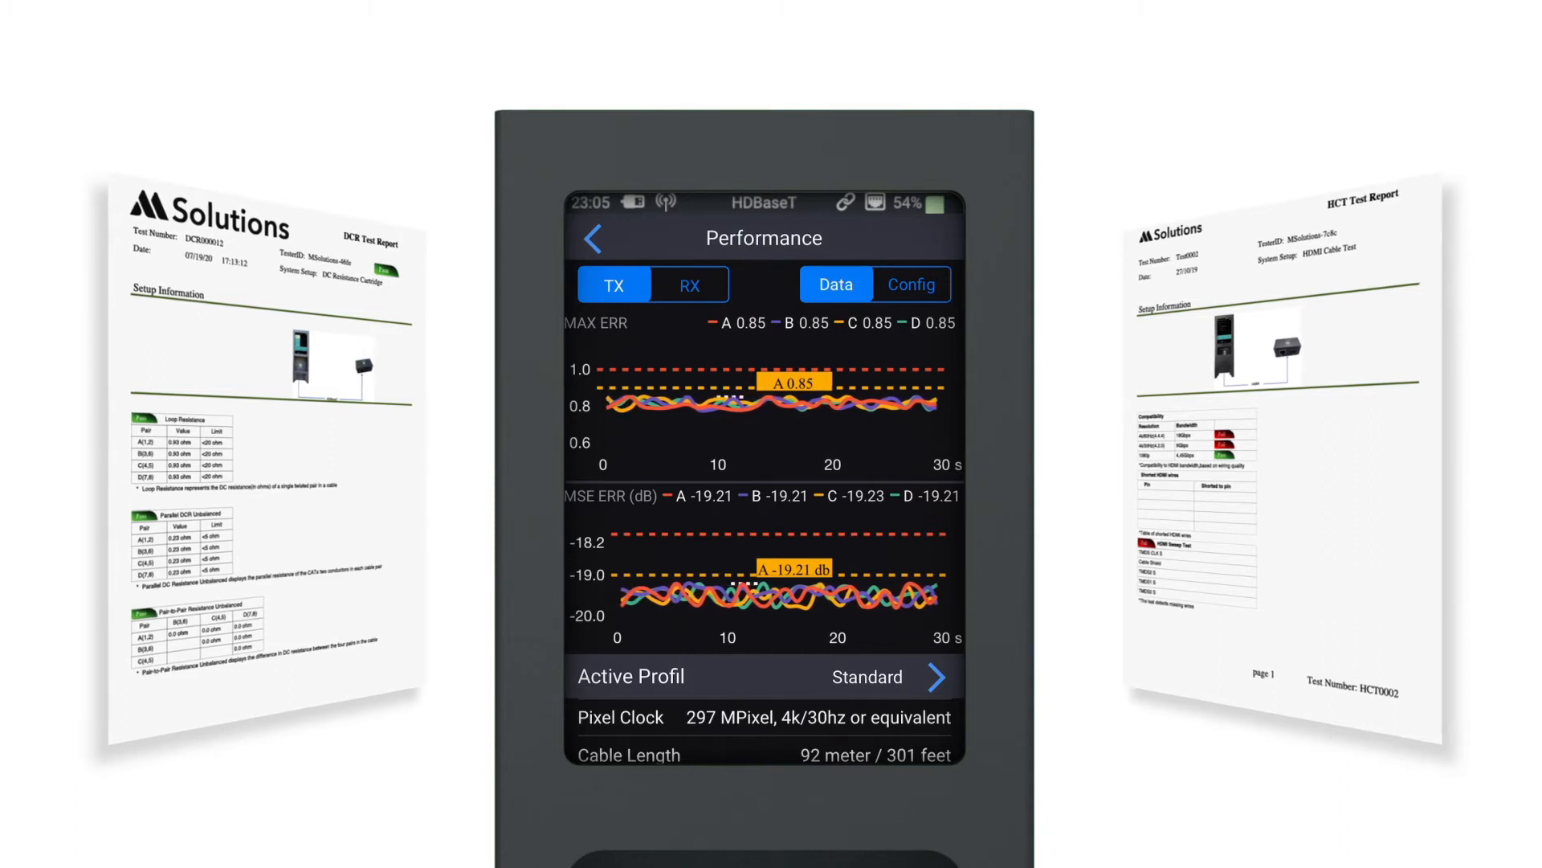
click(592, 238)
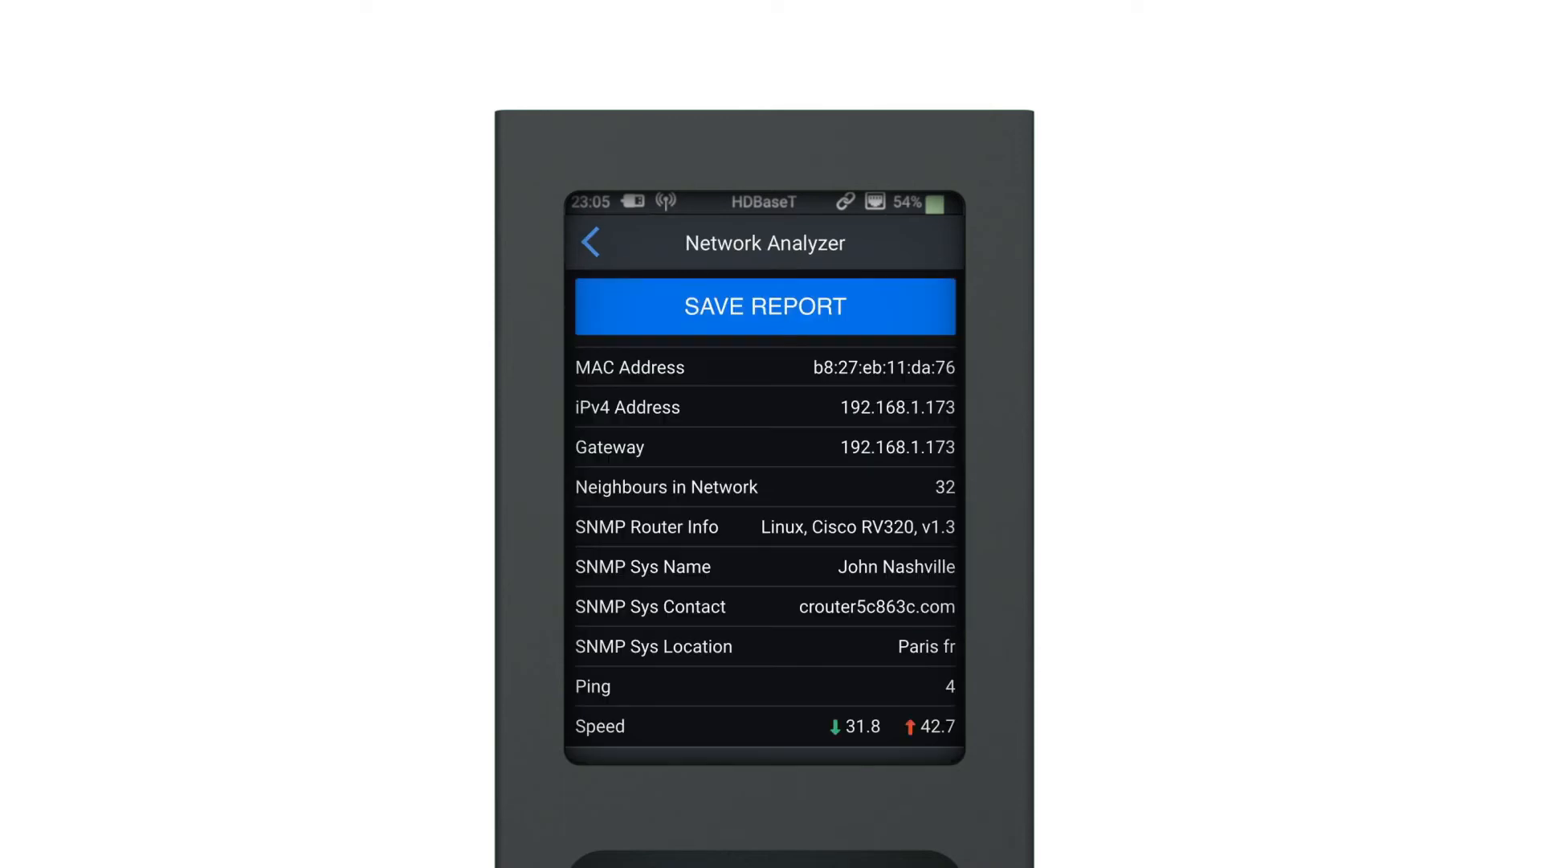
Leave the Network Analyzer results screen for the tester's home menu.
click(589, 241)
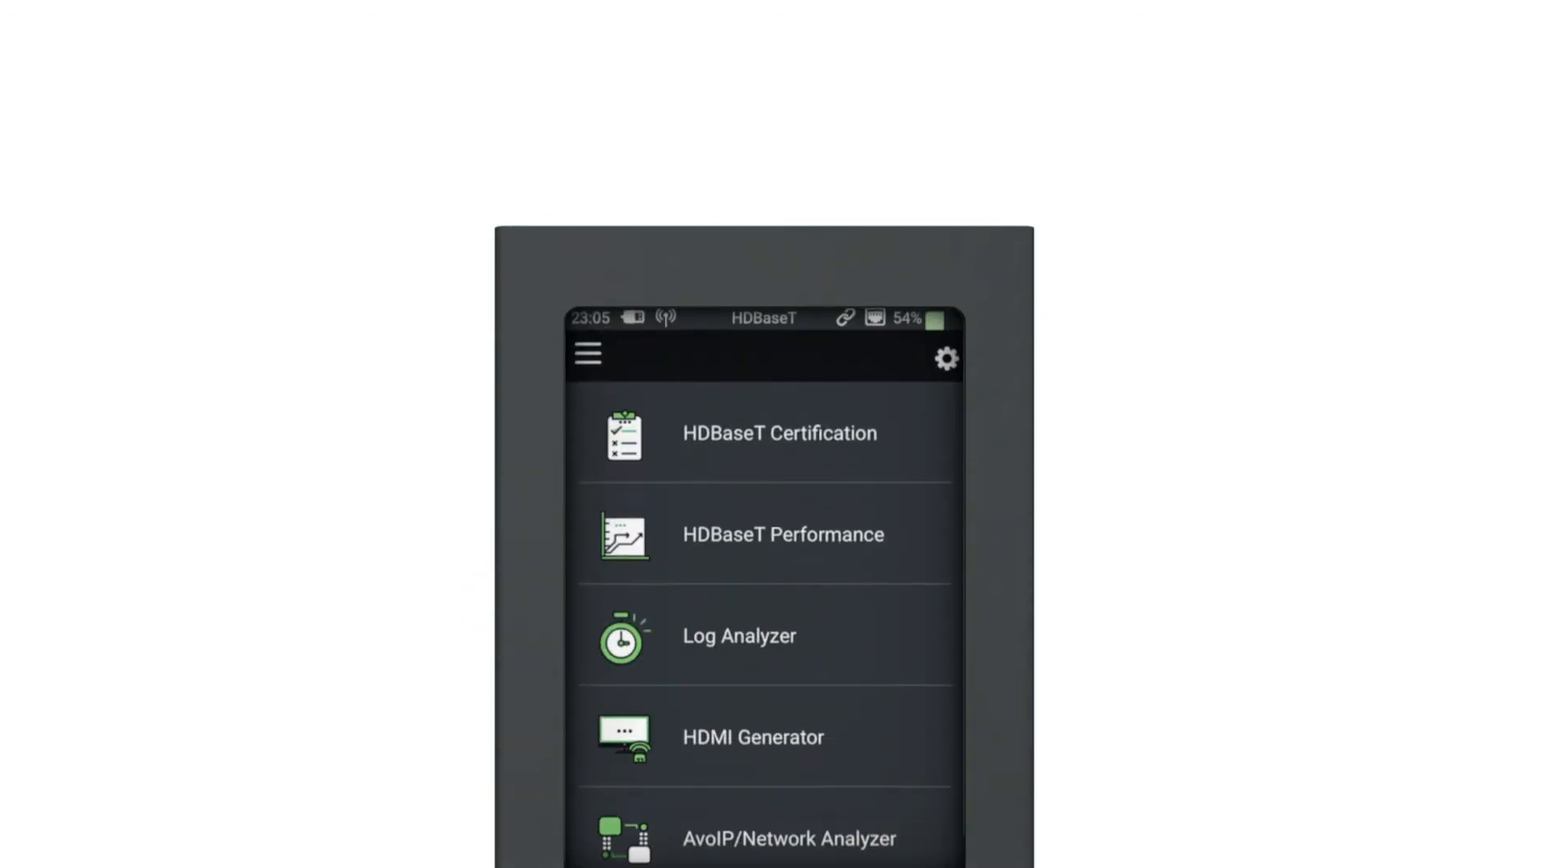